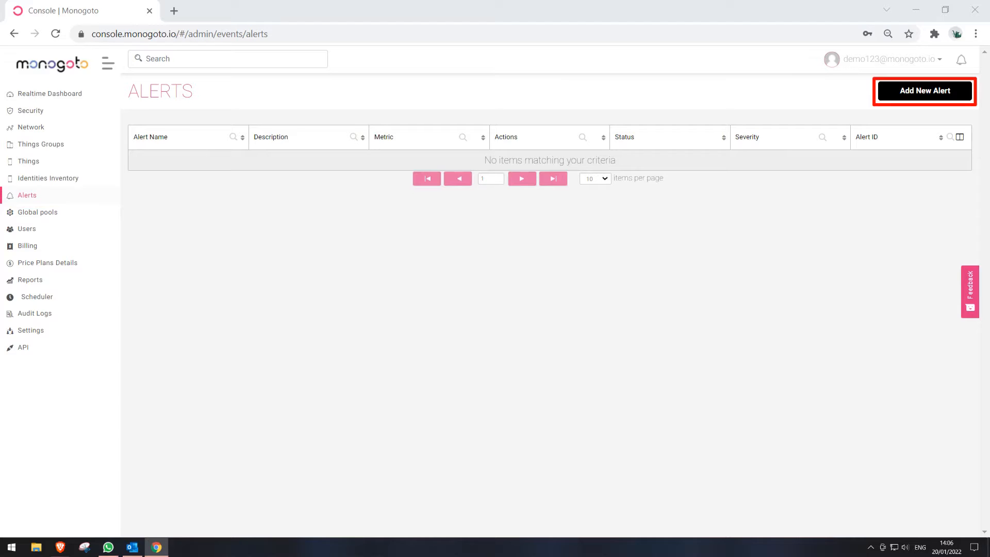
# Step: Create a new alert named 'IMEI change alert' described as triggering when the device IMEI is changed
pyautogui.click(924, 91)
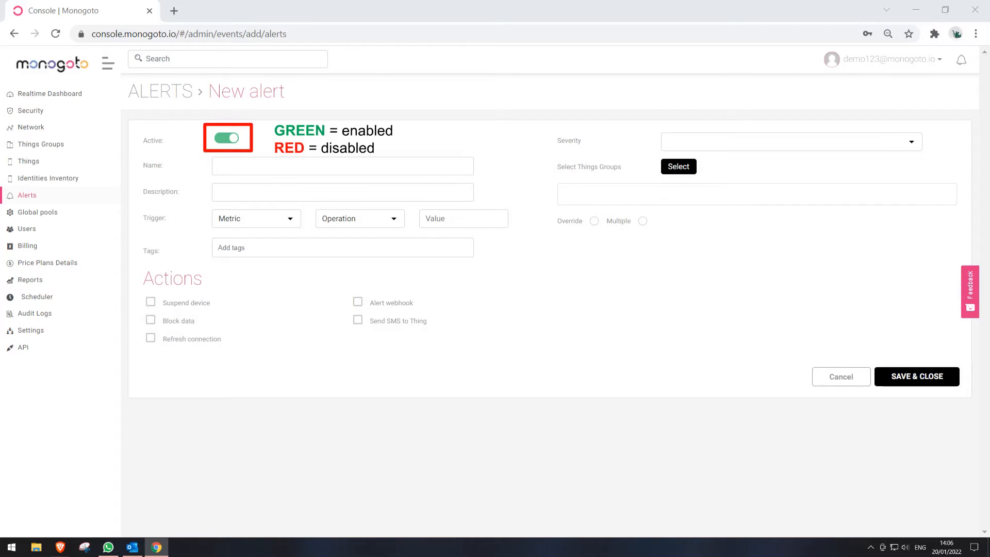
pyautogui.write('IMEI change alert')
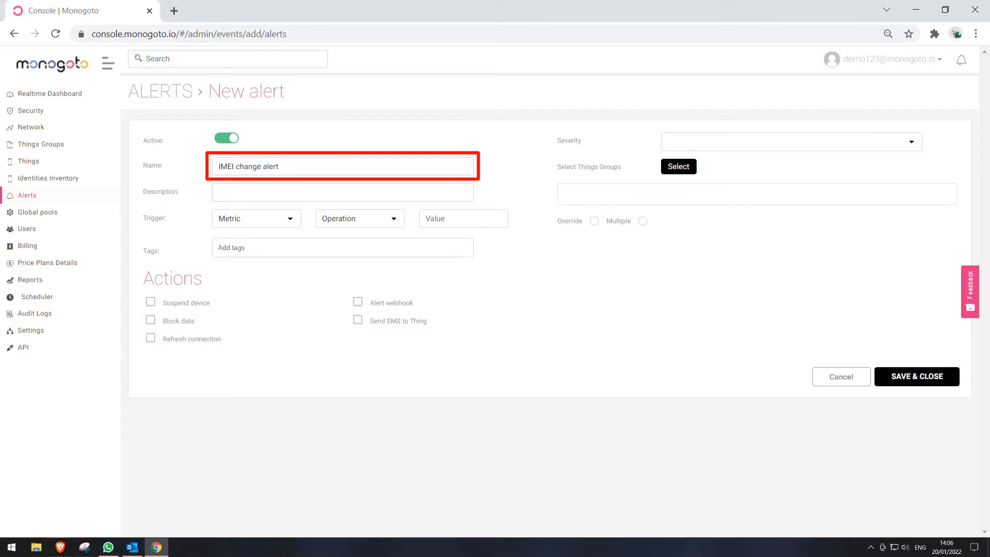
pyautogui.write('This alert will trigger when device IMEI is changed')
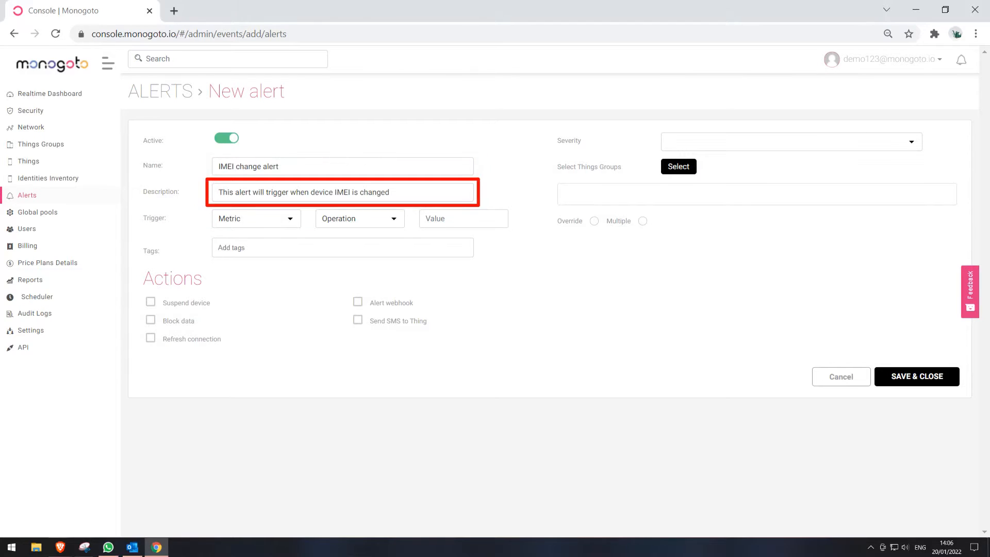
pyautogui.click(256, 219)
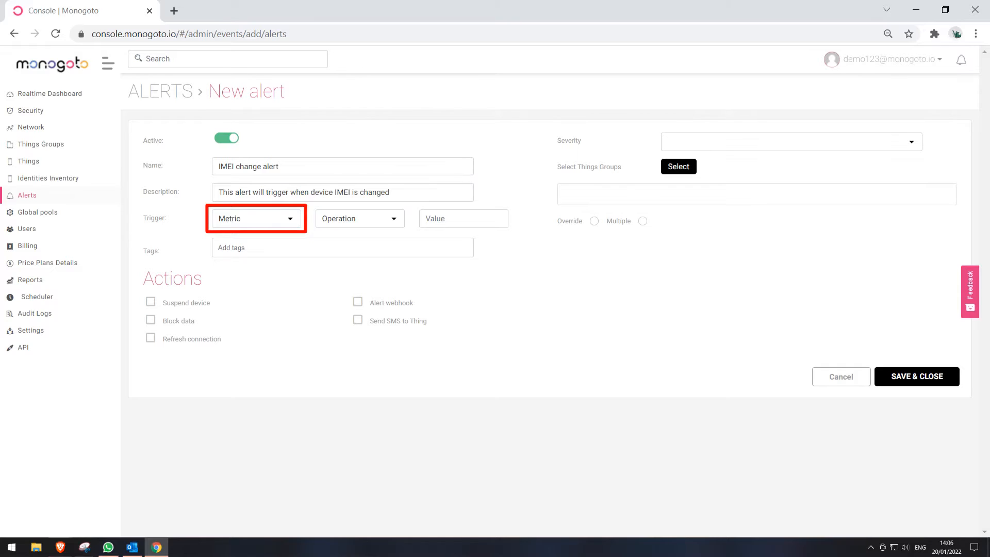
# Step: Set the trigger to metric 'IMEI change', operation 'is', value 'True'
pyautogui.click(256, 217)
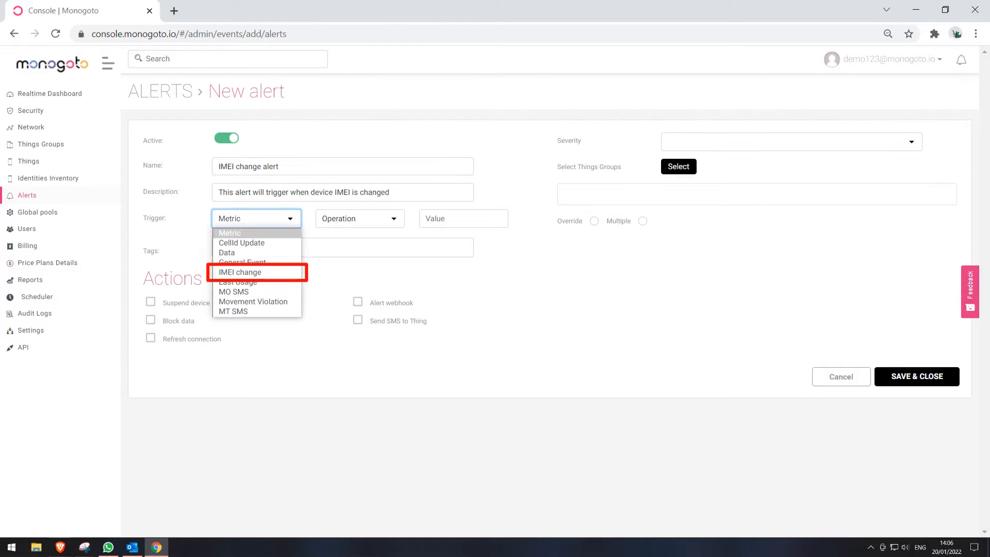
pyautogui.click(240, 273)
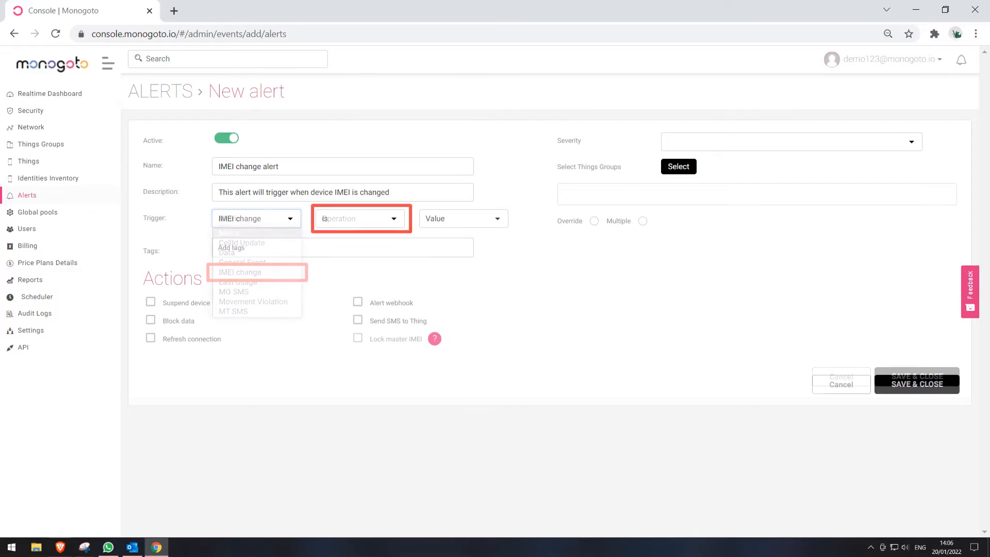
pyautogui.click(255, 271)
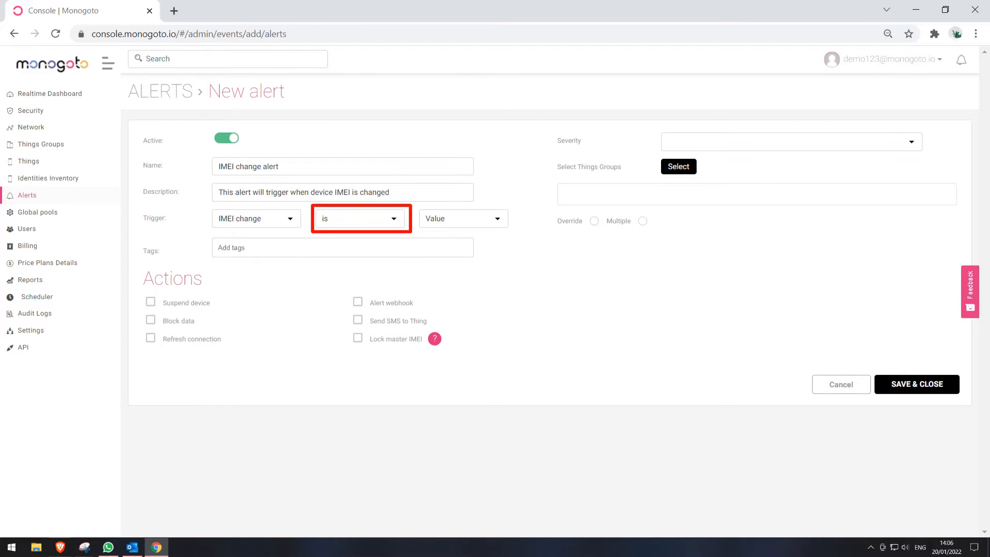
pyautogui.click(462, 219)
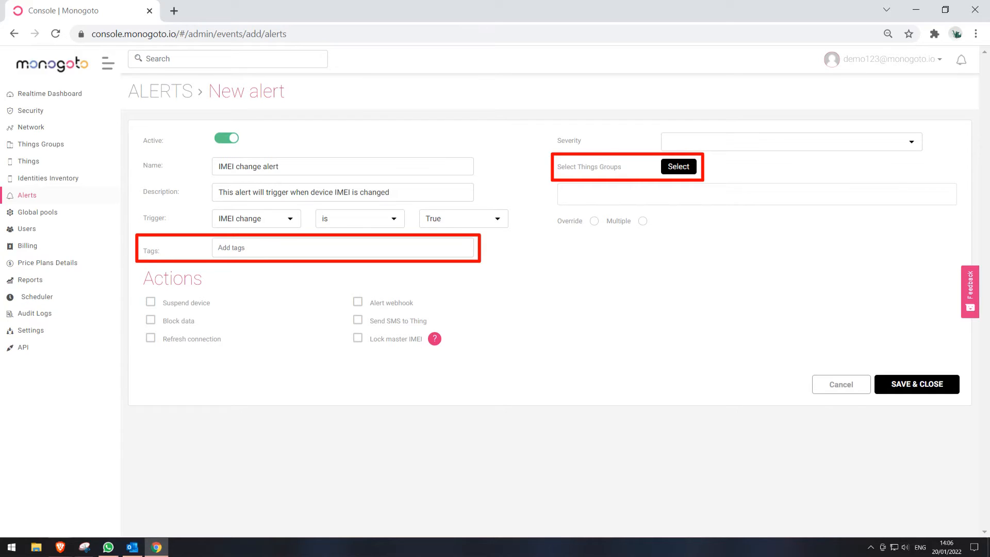
# Step: Attach the 'Test SIM' tag to the alert via the Tags field
pyautogui.write('Test SIM')
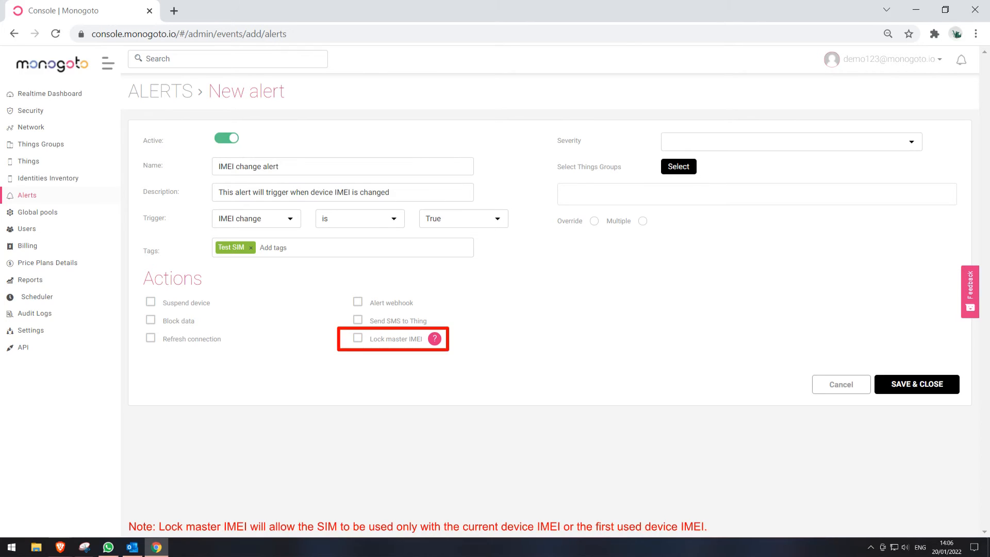
# Step: Enable the Alert webhook action and set severity to Warning
pyautogui.click(358, 302)
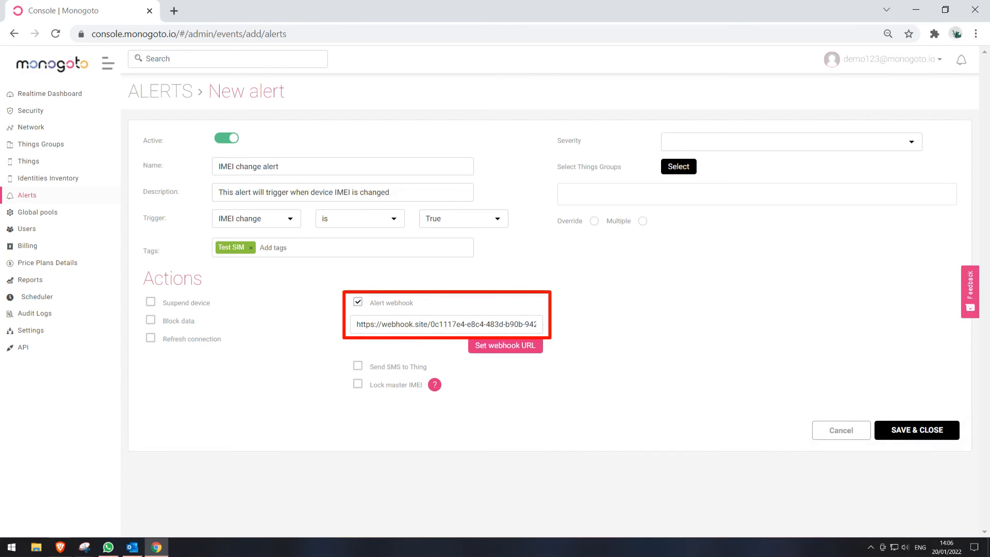
pyautogui.click(789, 142)
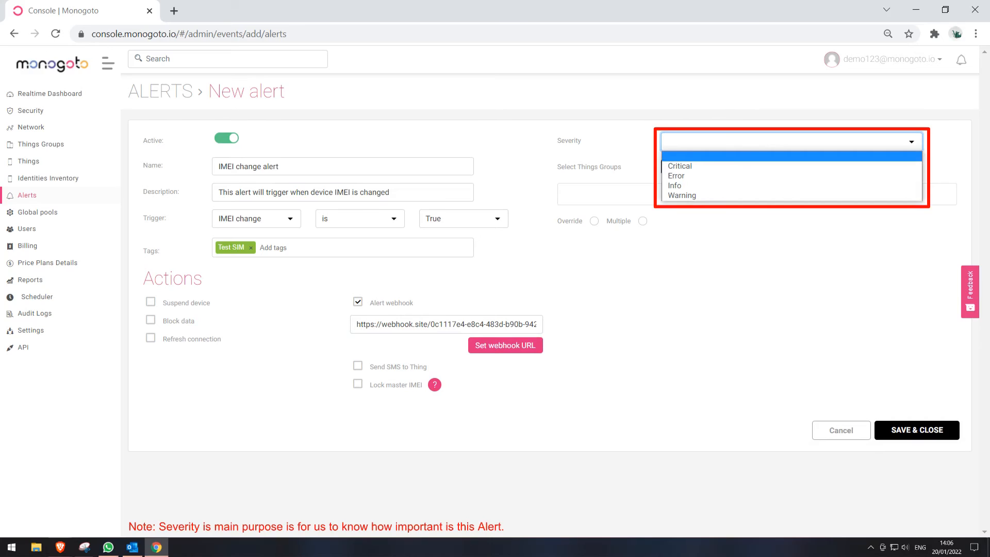
pyautogui.click(681, 195)
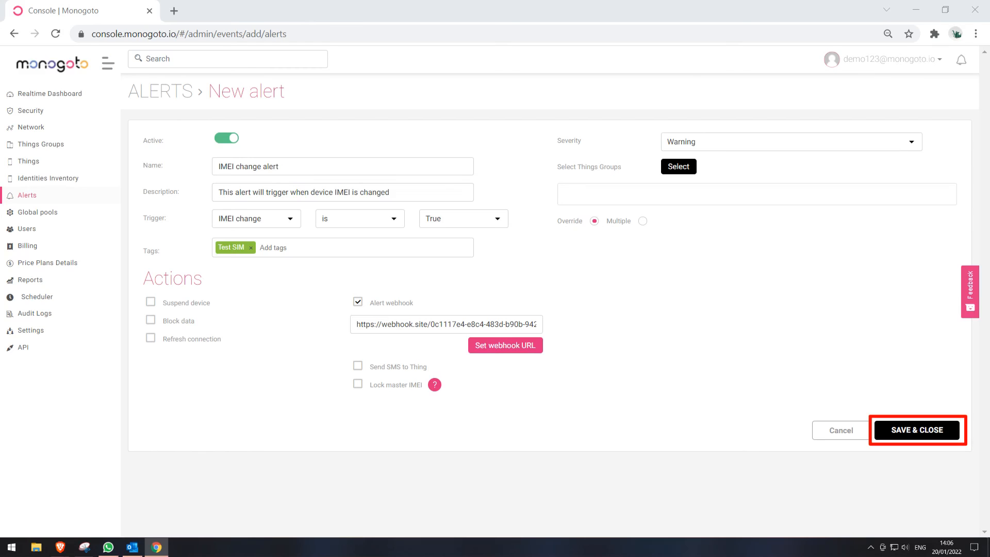
# Step: Save the alert, return to the alerts list and view the triggered alarms showing it as a Warning
pyautogui.click(916, 430)
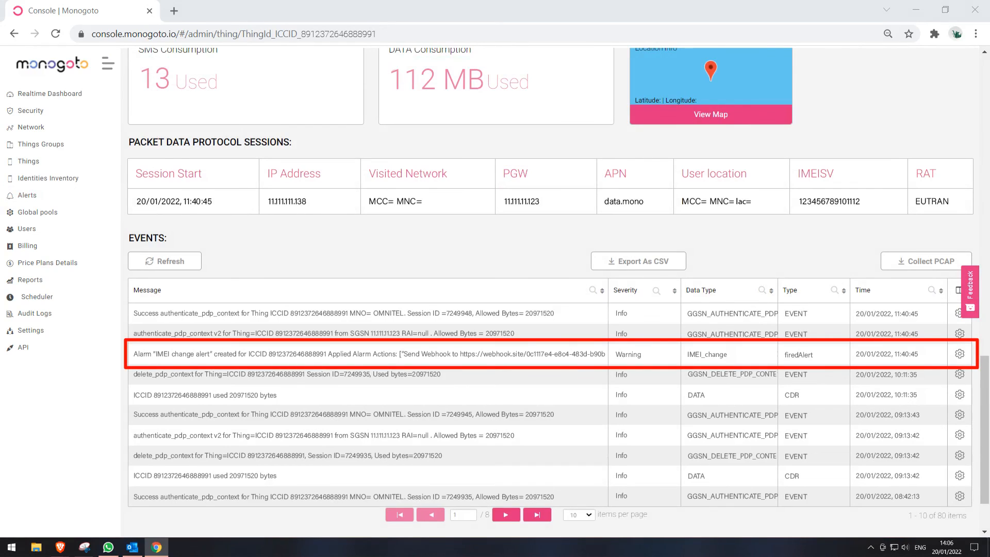
pyautogui.click(26, 195)
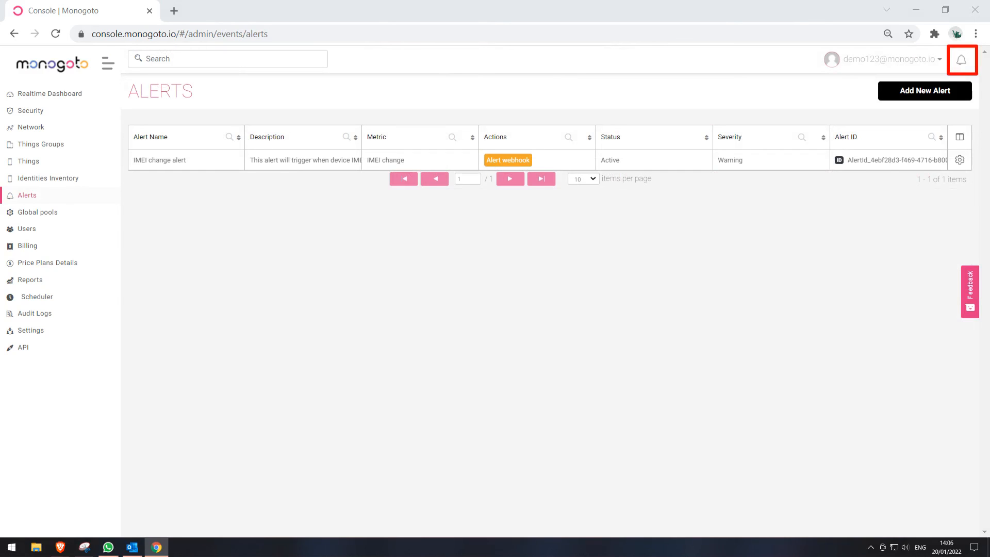
pyautogui.click(961, 59)
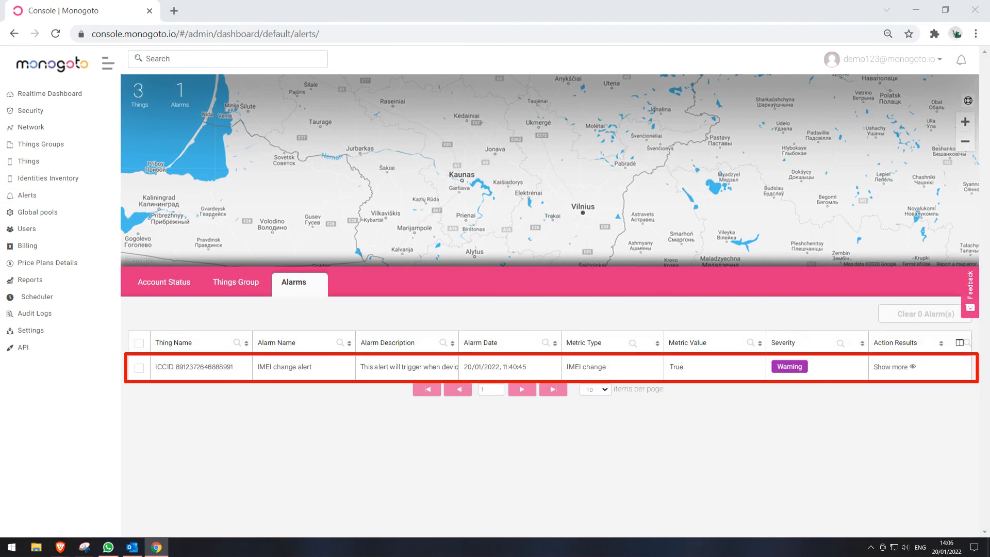